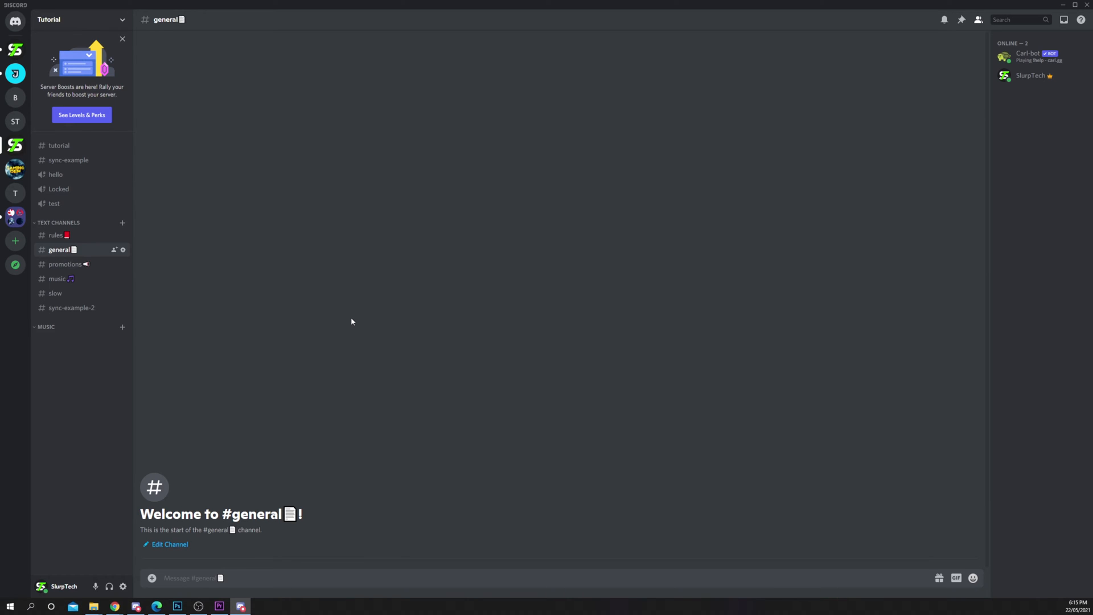
pyautogui.moveTo(339, 322)
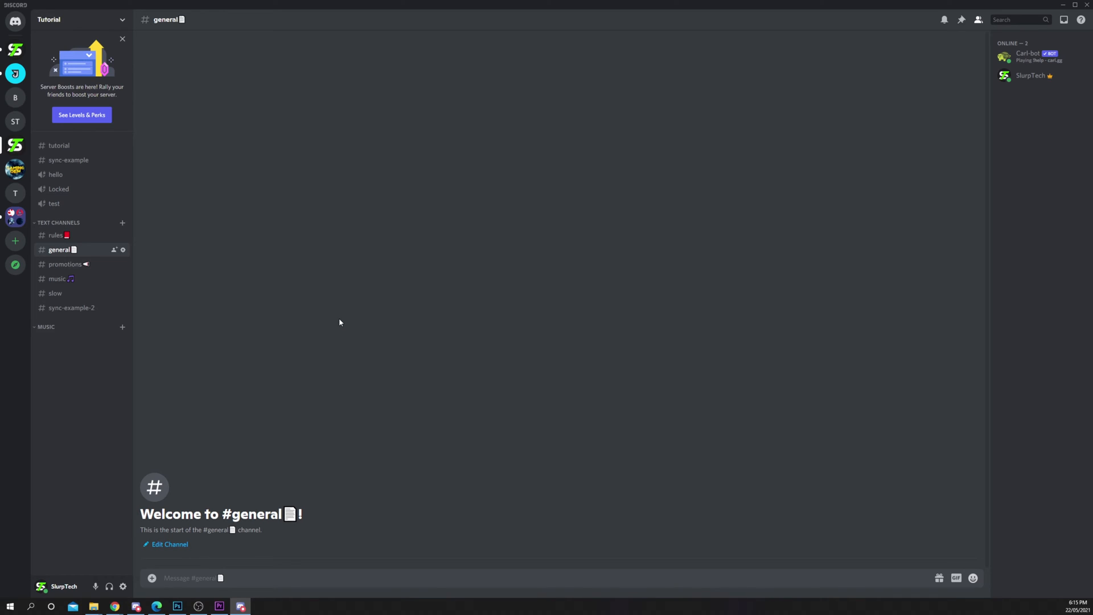
pyautogui.moveTo(64, 353)
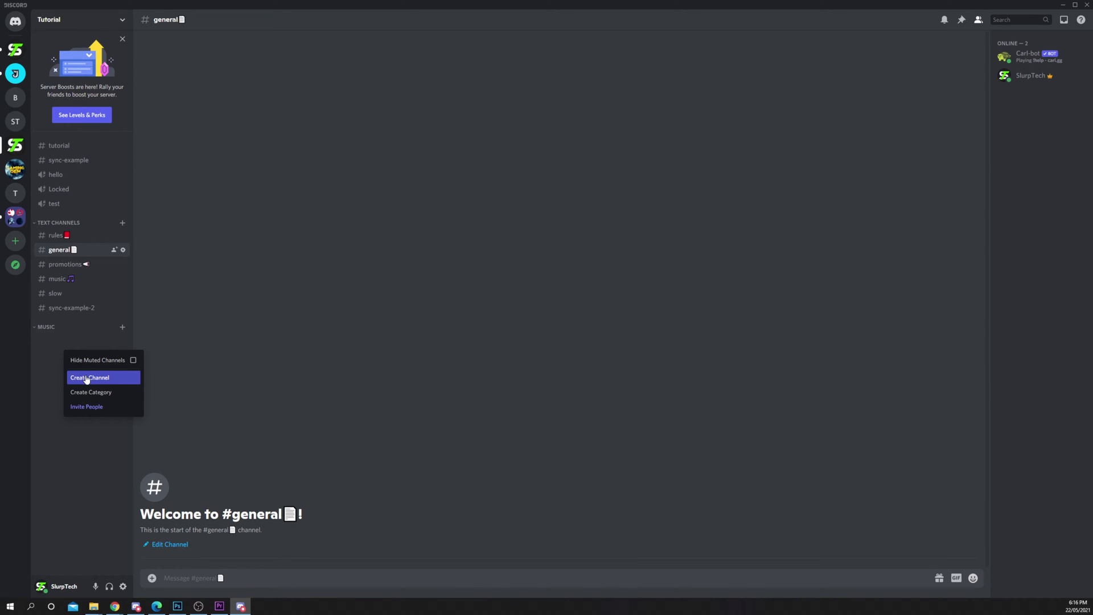
# Create a new text channel named 'welcome' in the Tutorial server.
pyautogui.click(89, 376)
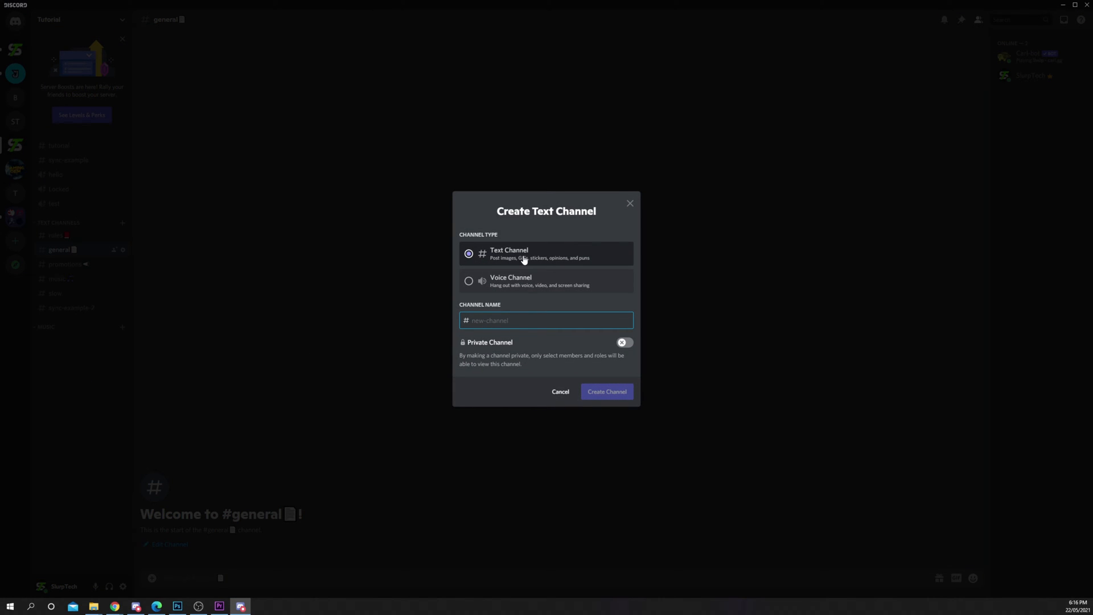
pyautogui.write('welcome')
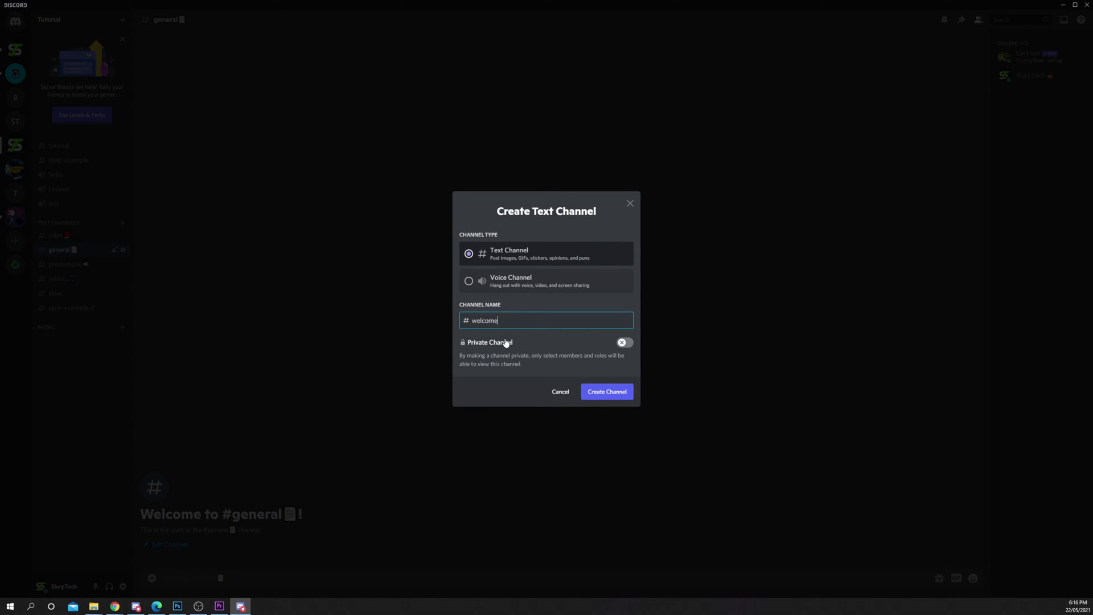
pyautogui.moveTo(573, 386)
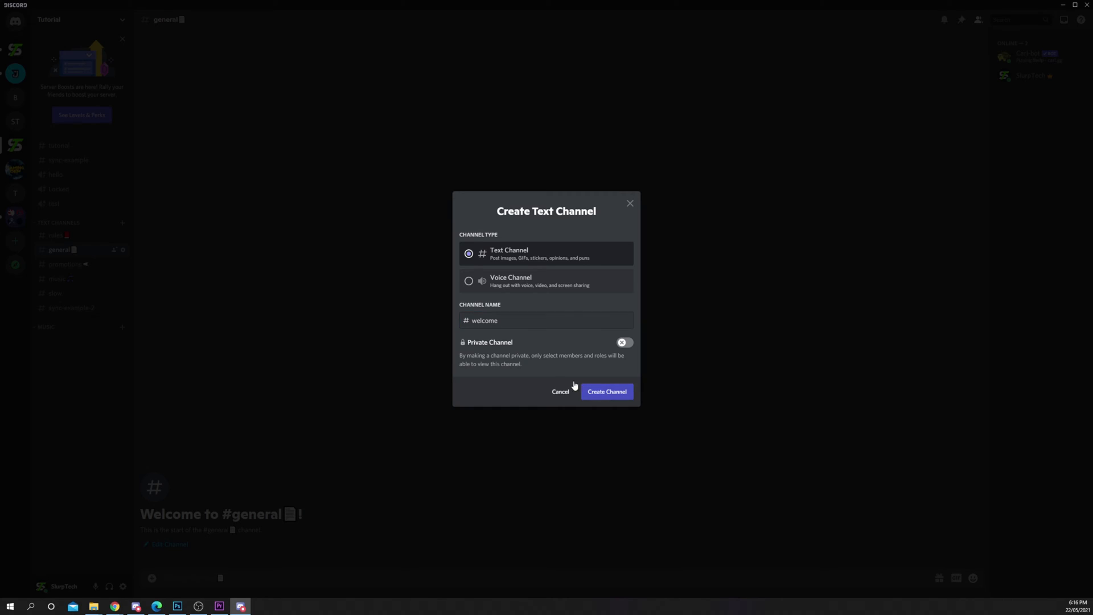
pyautogui.click(605, 391)
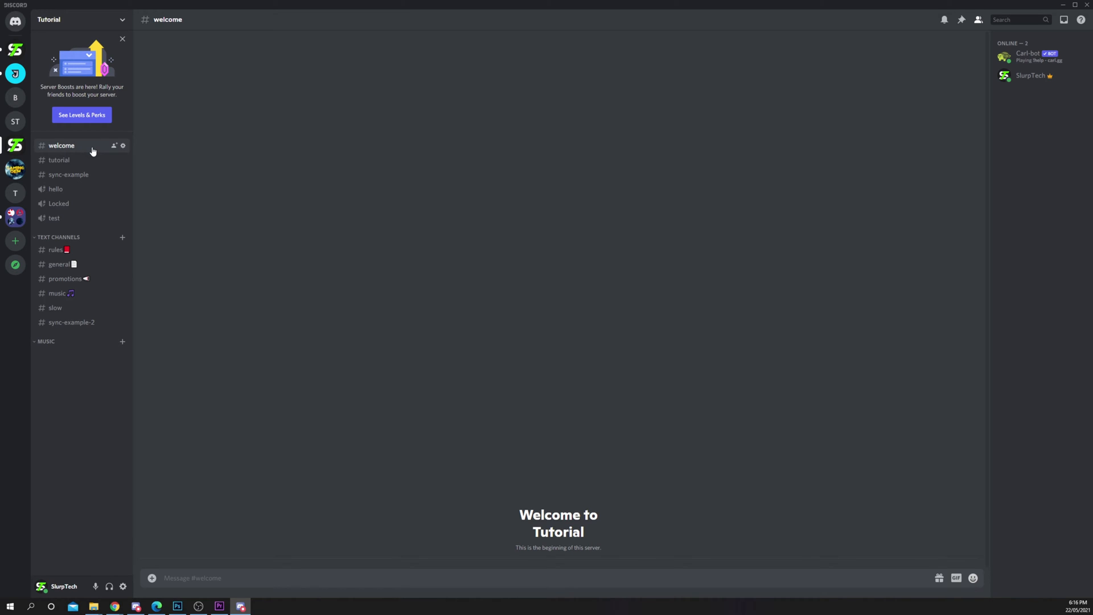
pyautogui.moveTo(123, 146)
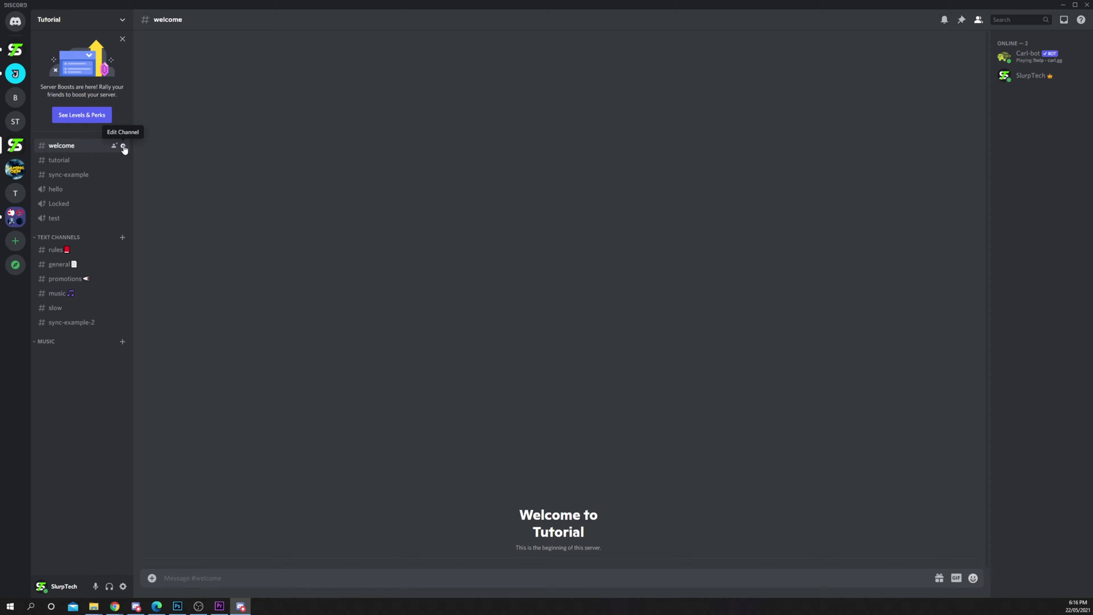
pyautogui.click(123, 147)
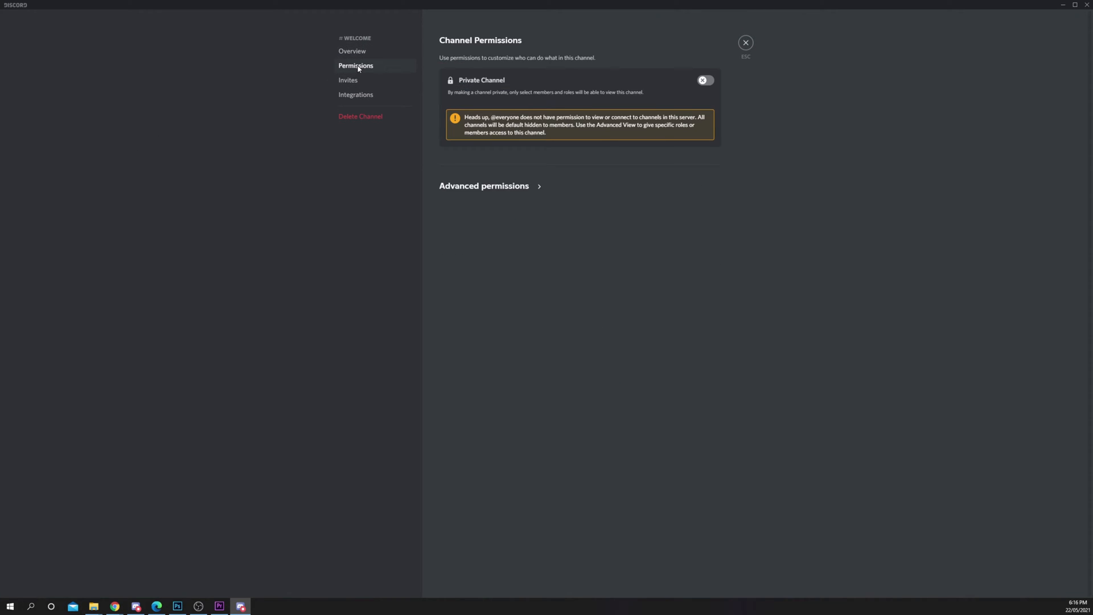
pyautogui.click(484, 186)
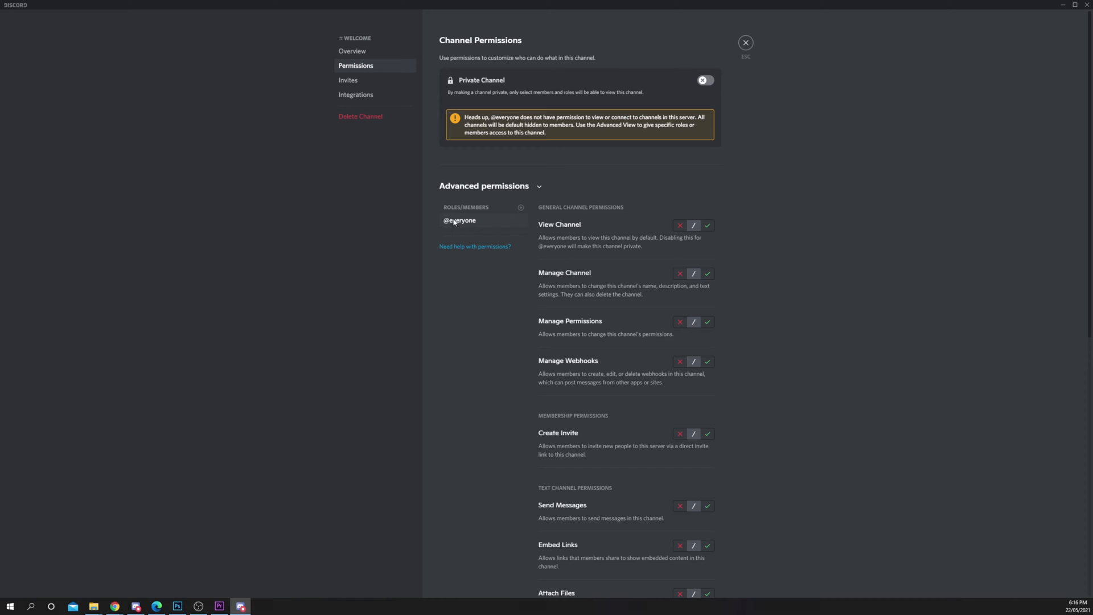
pyautogui.click(708, 225)
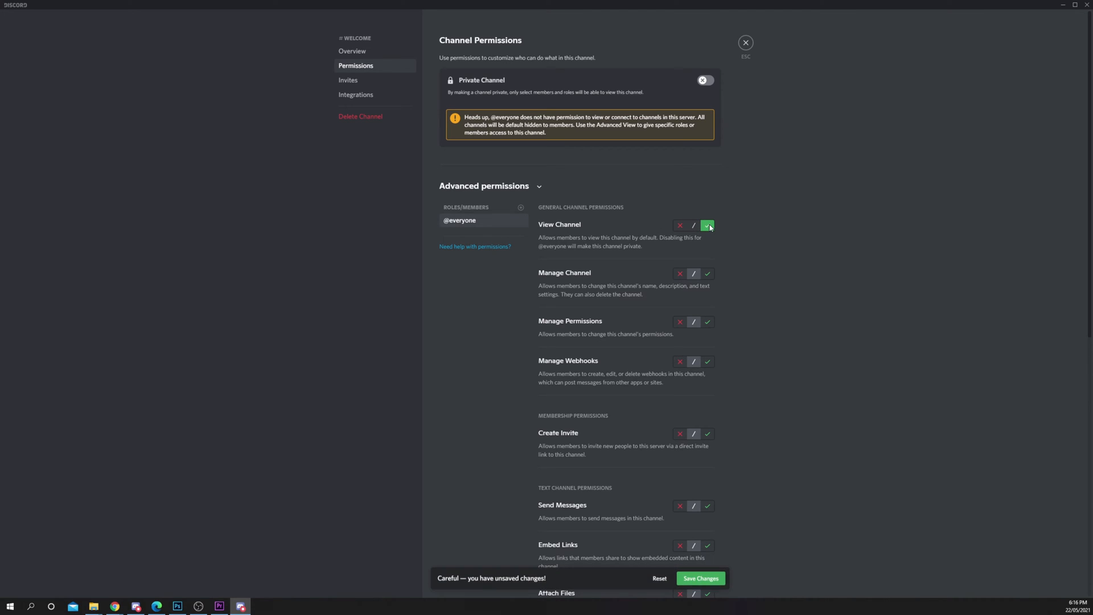
pyautogui.scroll(-3)
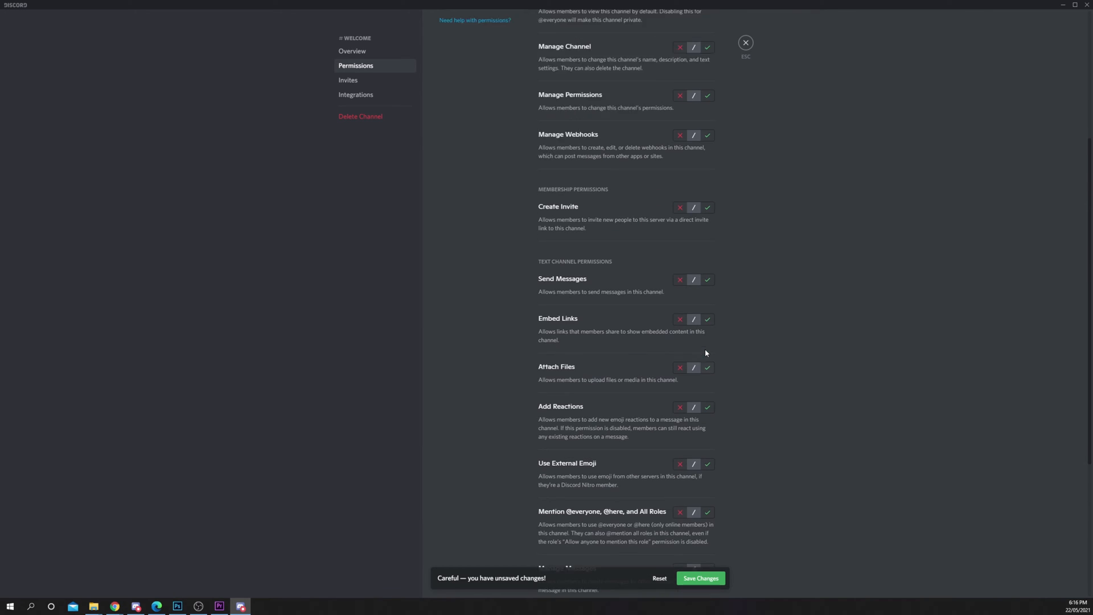
pyautogui.click(679, 301)
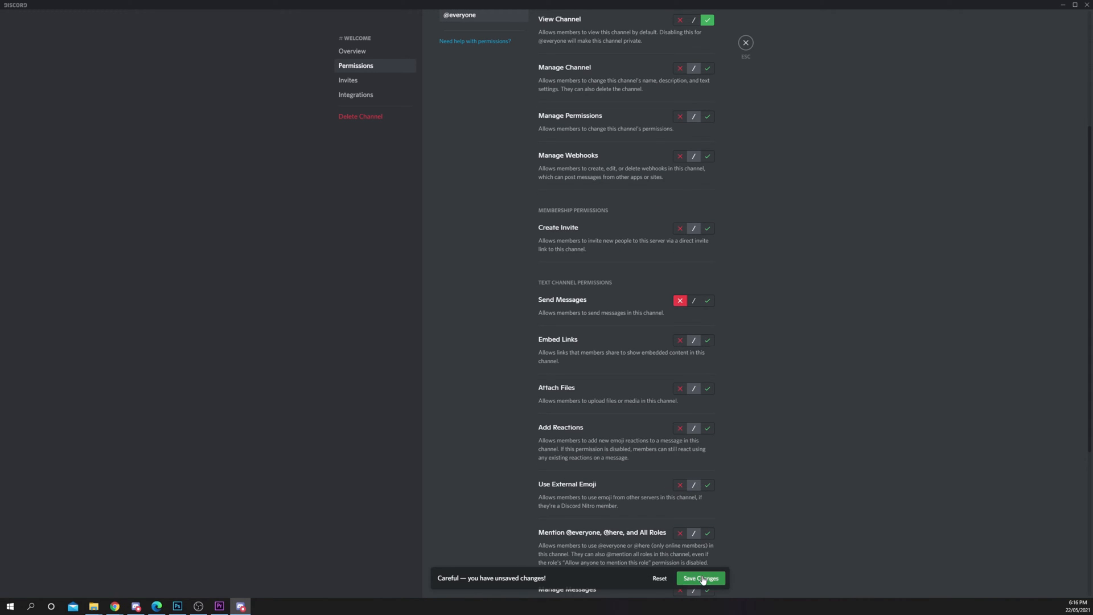
pyautogui.click(745, 43)
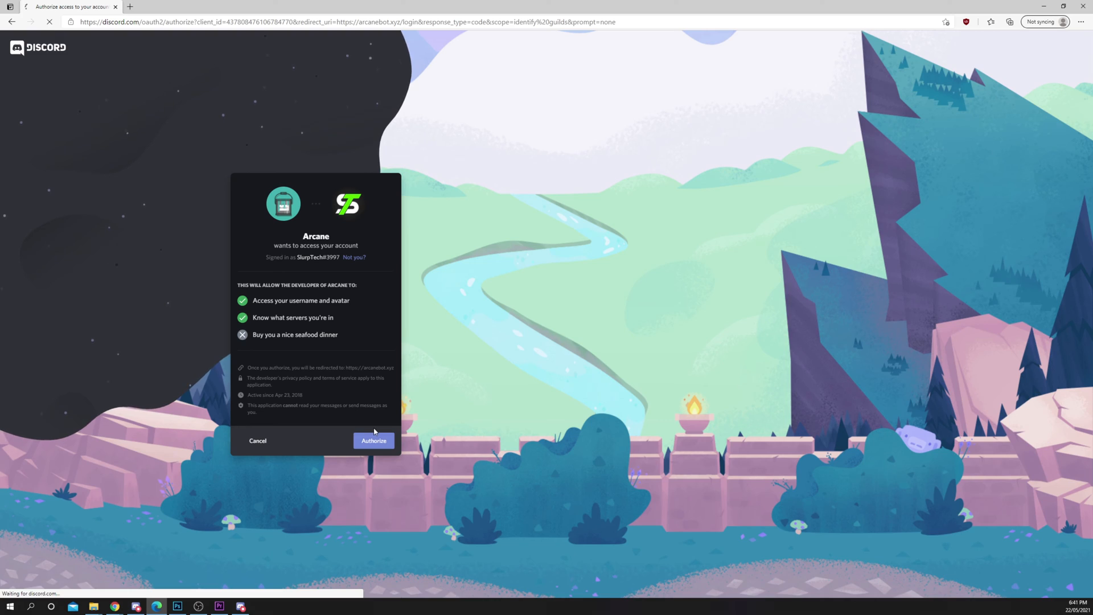
# Sign in to arcanebot.xyz and authorise the bot on the Tutorial server, passing the captcha.
pyautogui.click(373, 439)
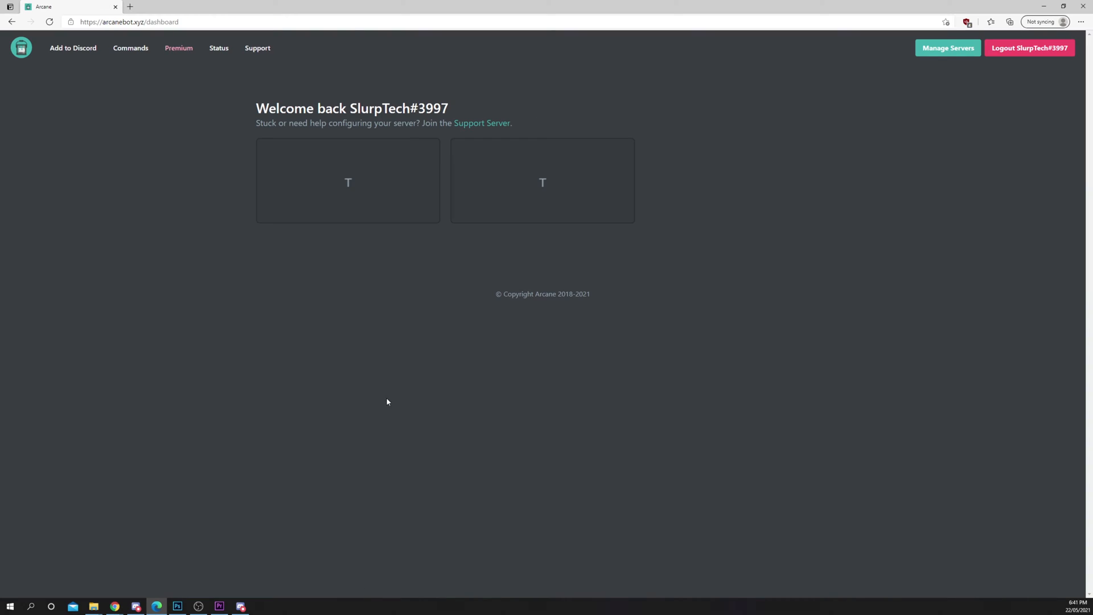
pyautogui.click(542, 181)
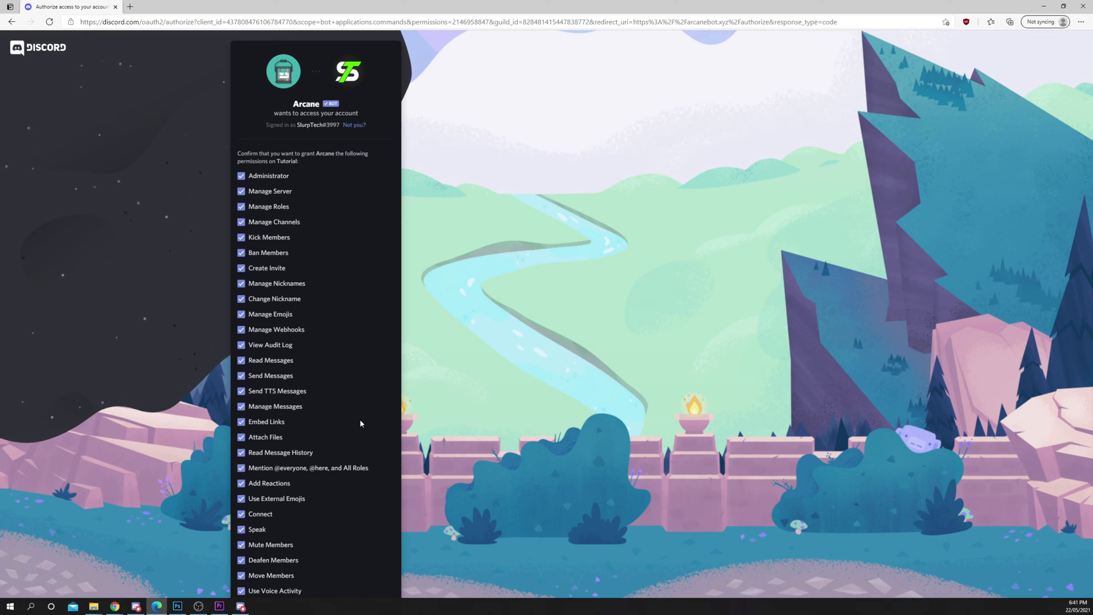
pyautogui.scroll(-3)
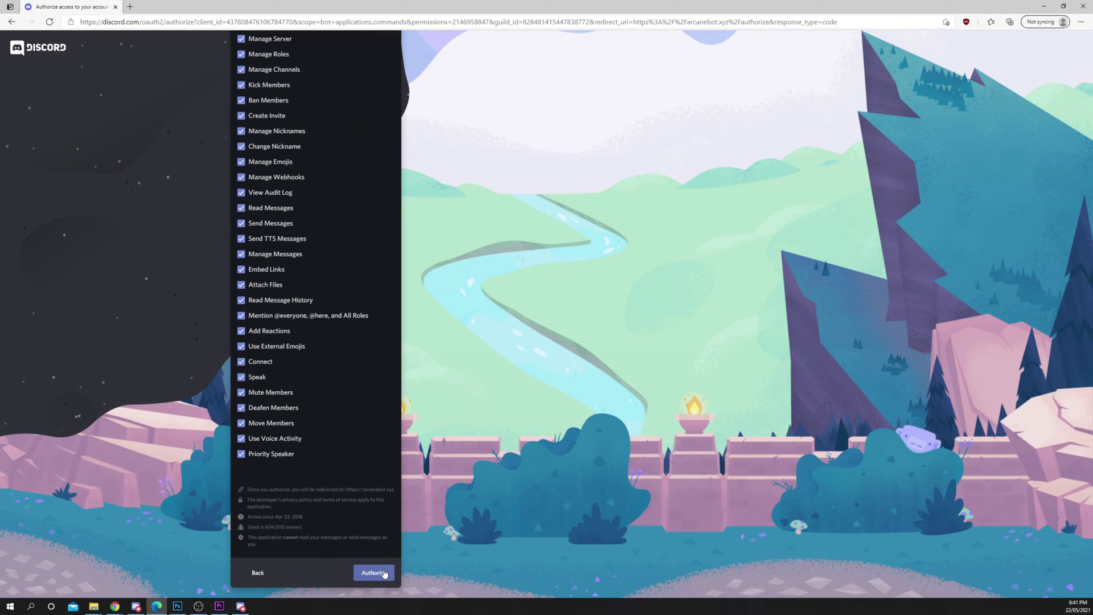
pyautogui.click(374, 573)
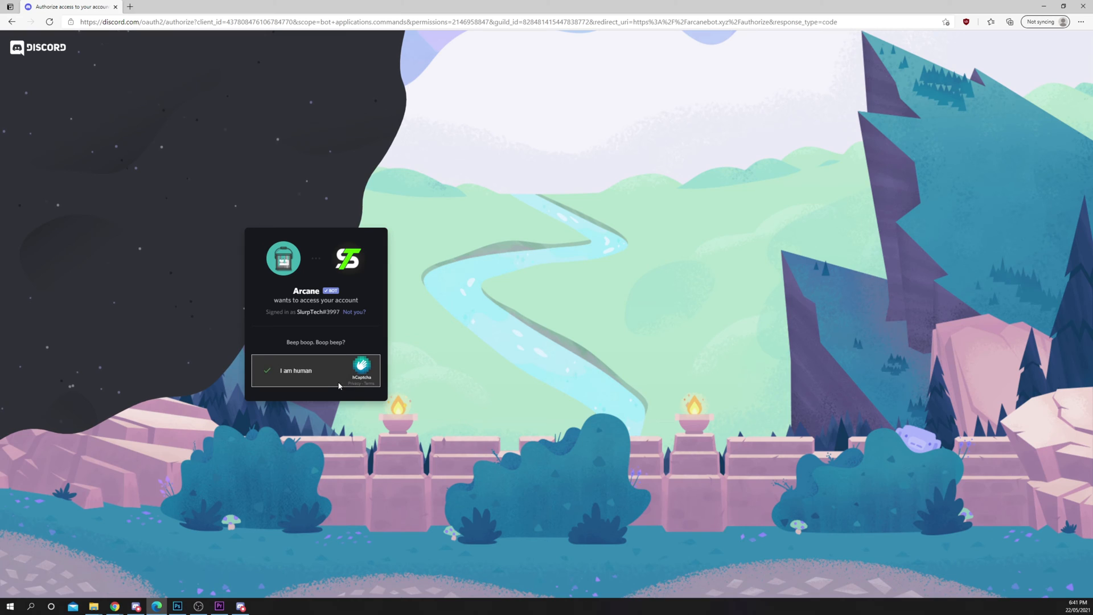
pyautogui.click(266, 370)
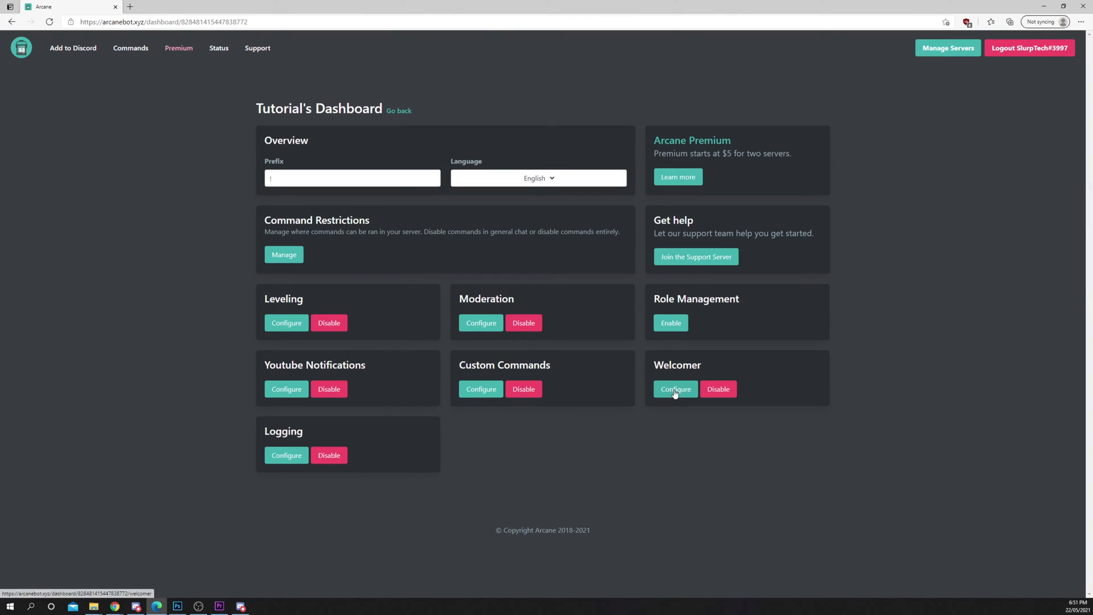
# In Welcomer settings, set the Joining Members channel to #welcome.
pyautogui.click(674, 389)
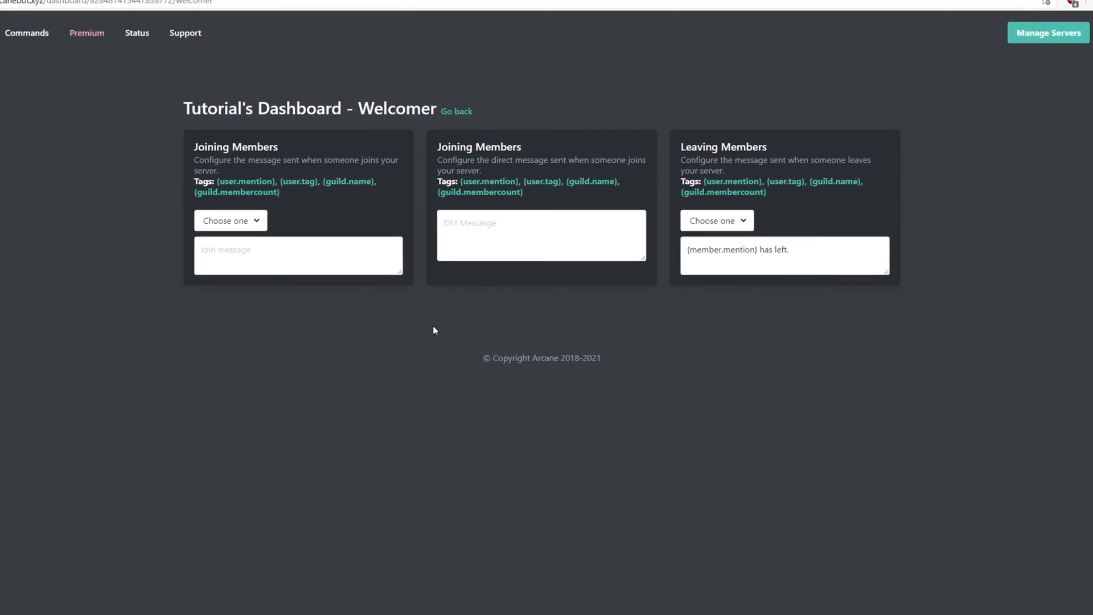
pyautogui.click(230, 220)
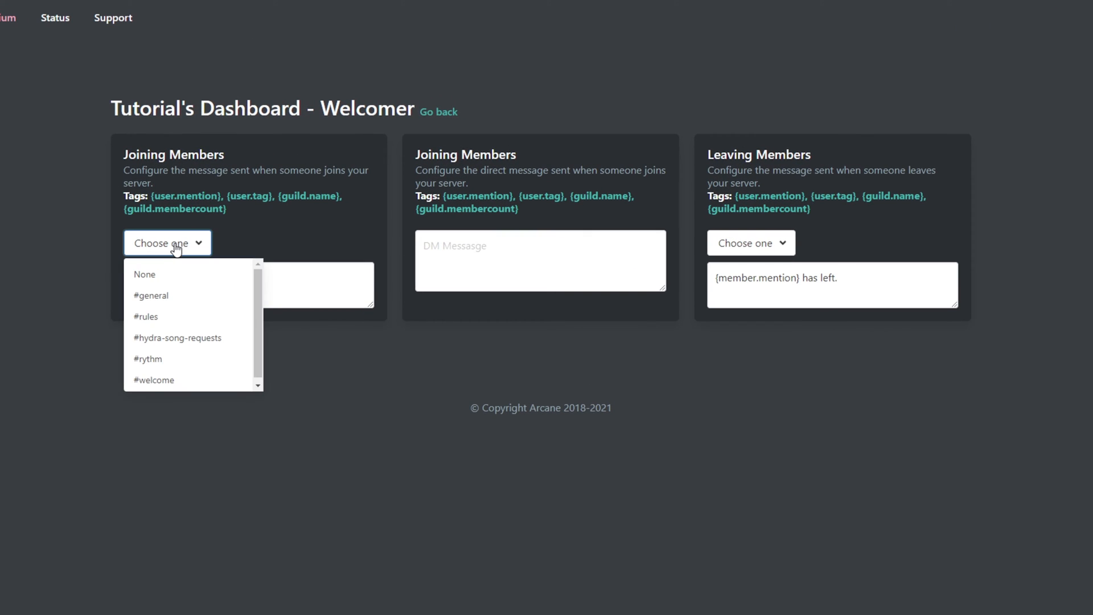
pyautogui.moveTo(150, 295)
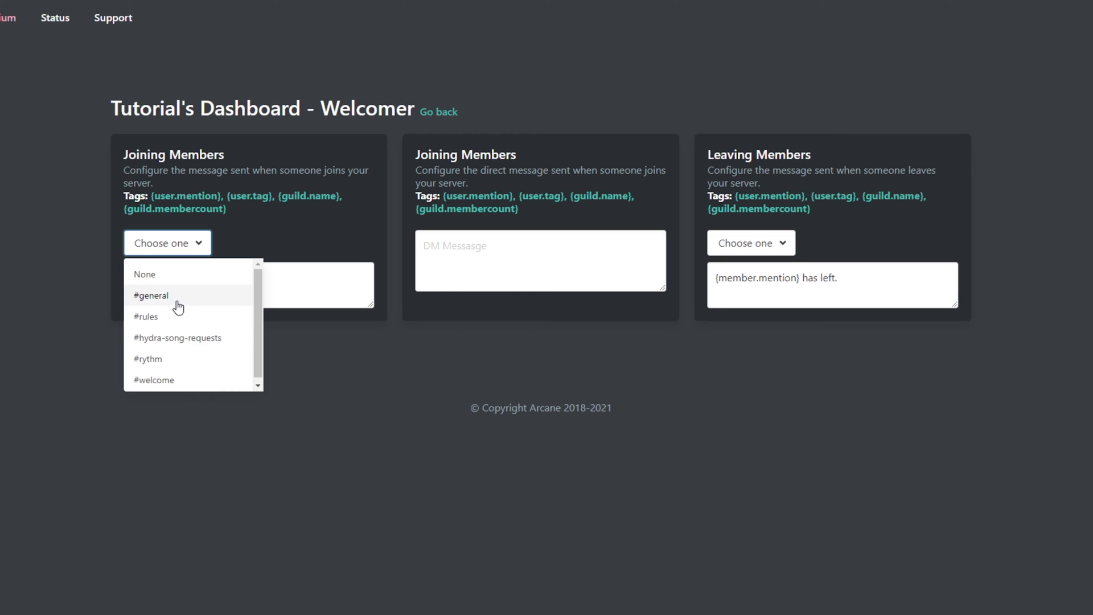
pyautogui.click(153, 380)
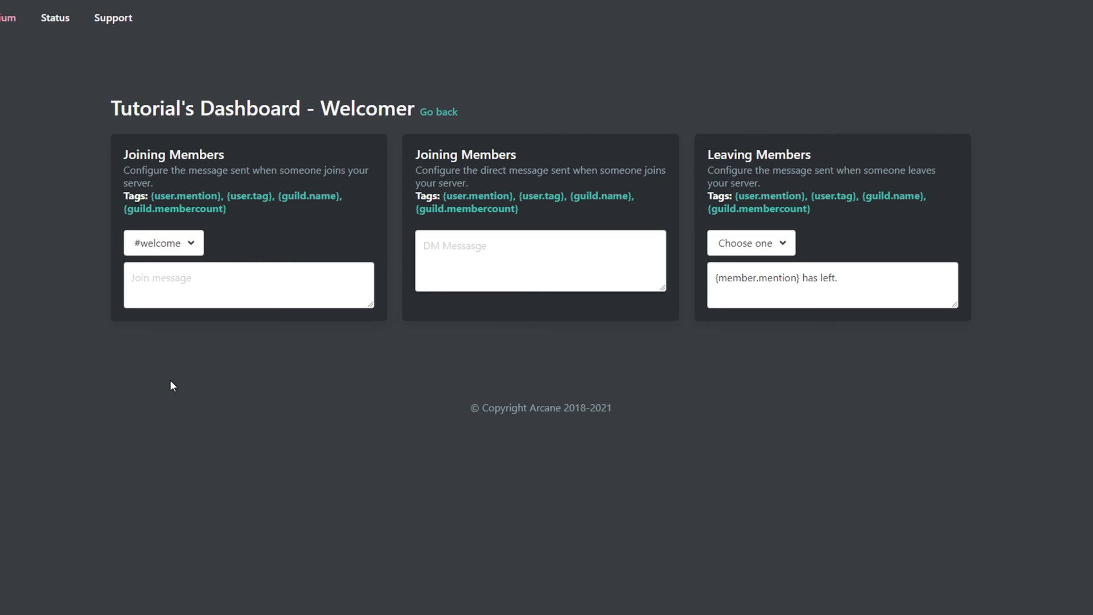
# Write the join message 'Welcome {member.mention} to the official SlurpTech Tutorial server! Thank you for joi…' and select part of it.
pyautogui.click(248, 285)
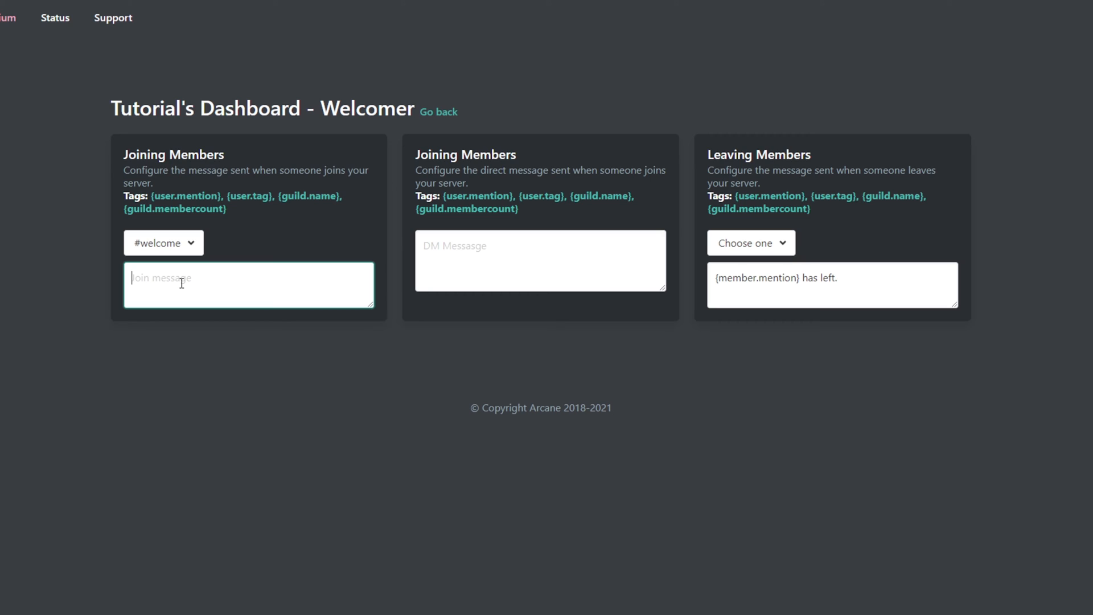
pyautogui.write('Welcome {member.mention} to the official SlurpTech Tutorial server! Thank you for joining.')
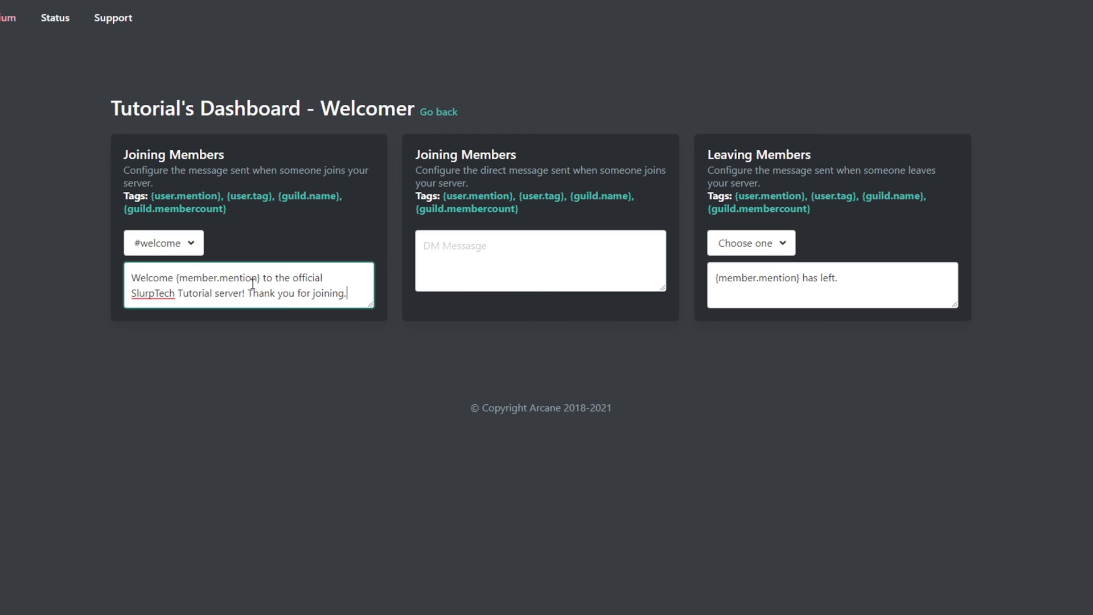
pyautogui.moveTo(261, 277); pyautogui.dragTo(176, 292)
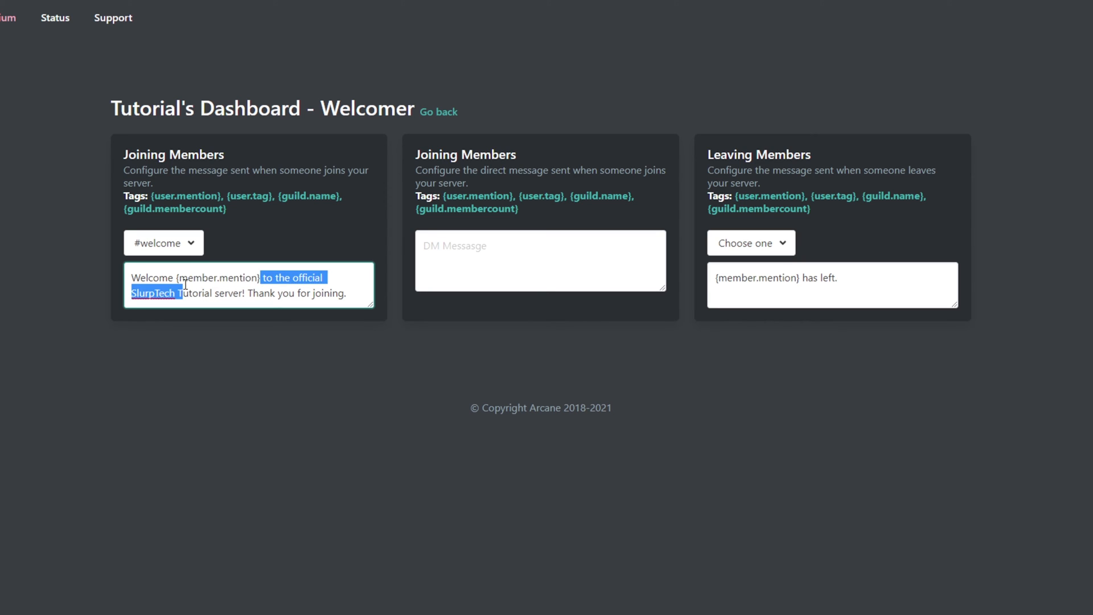